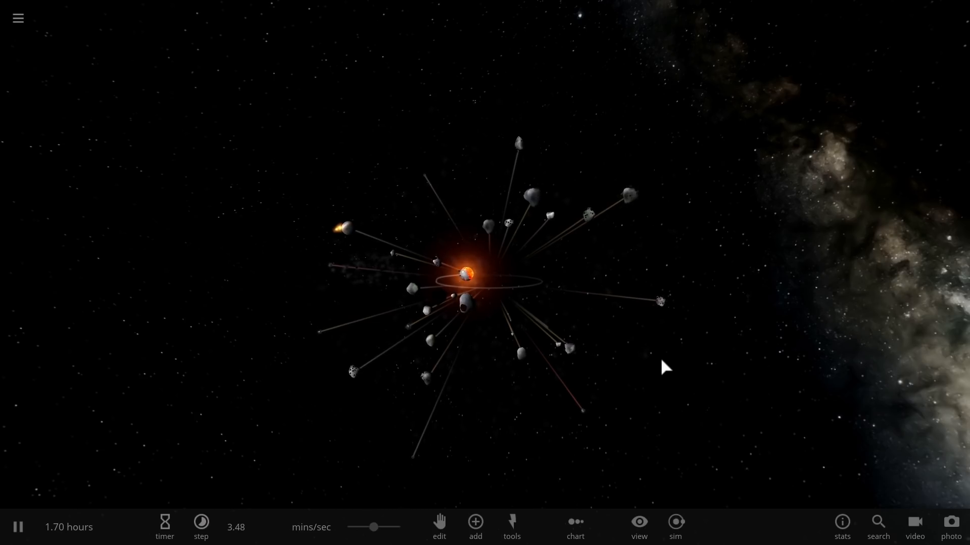
mouse_move(701, 403)
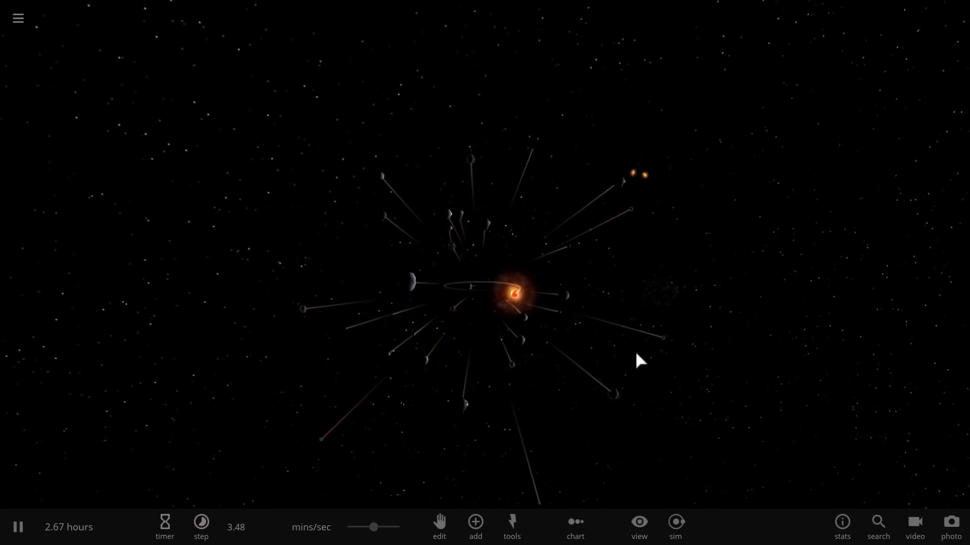
- Focus on the half-molten Moon so its info card shows mass, radius and temperature
left_click(200, 527)
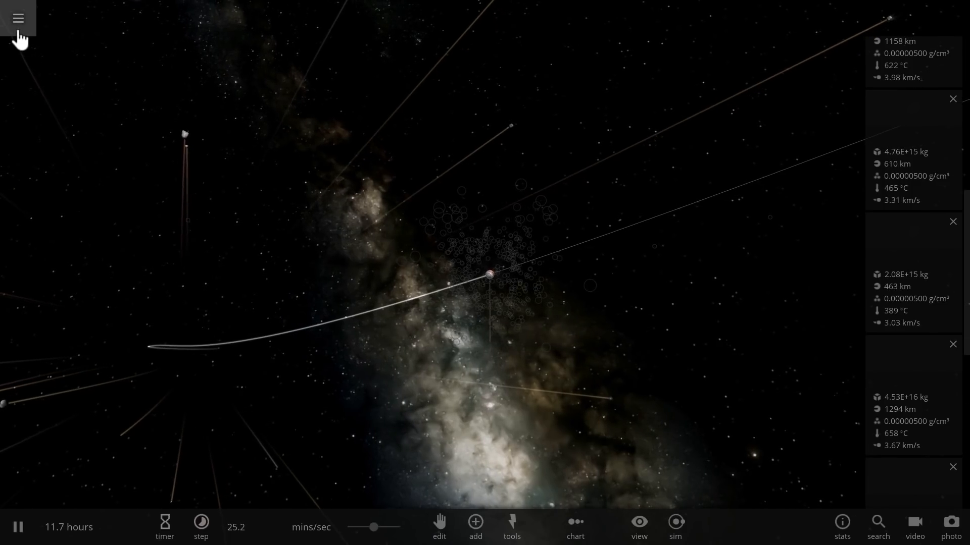
mouse_move(46, 39)
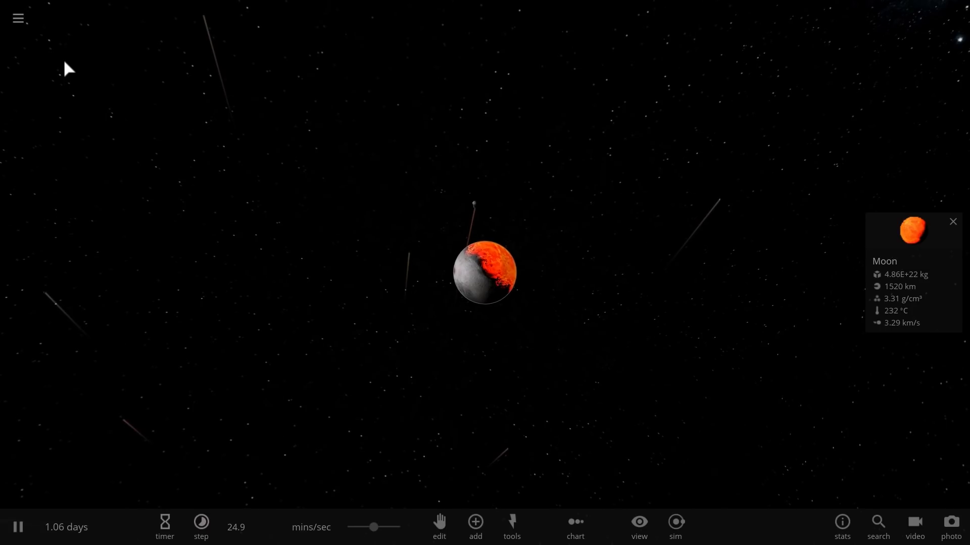
- Start a new empty simulation and search the star catalogue for Procyon to place it
left_click(19, 18)
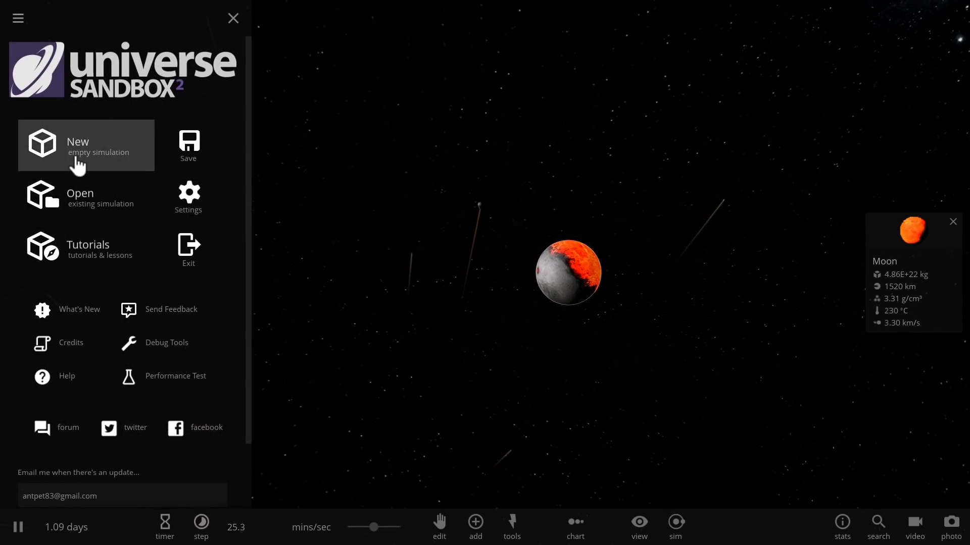
left_click(86, 146)
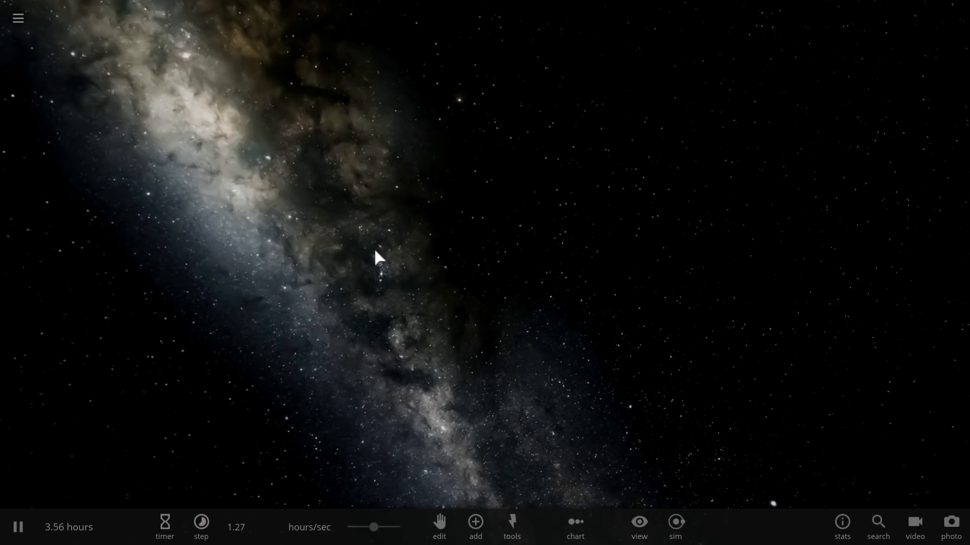
mouse_move(475, 336)
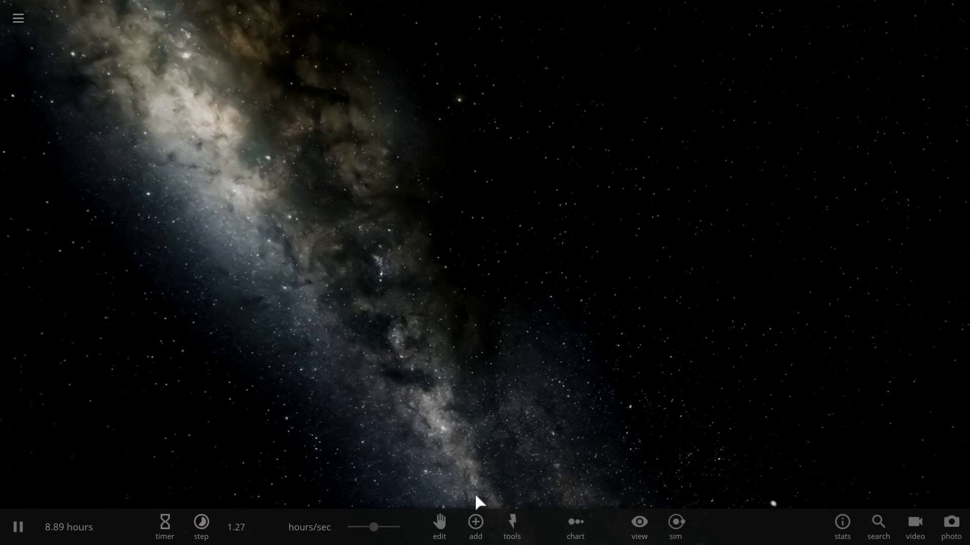
mouse_move(483, 400)
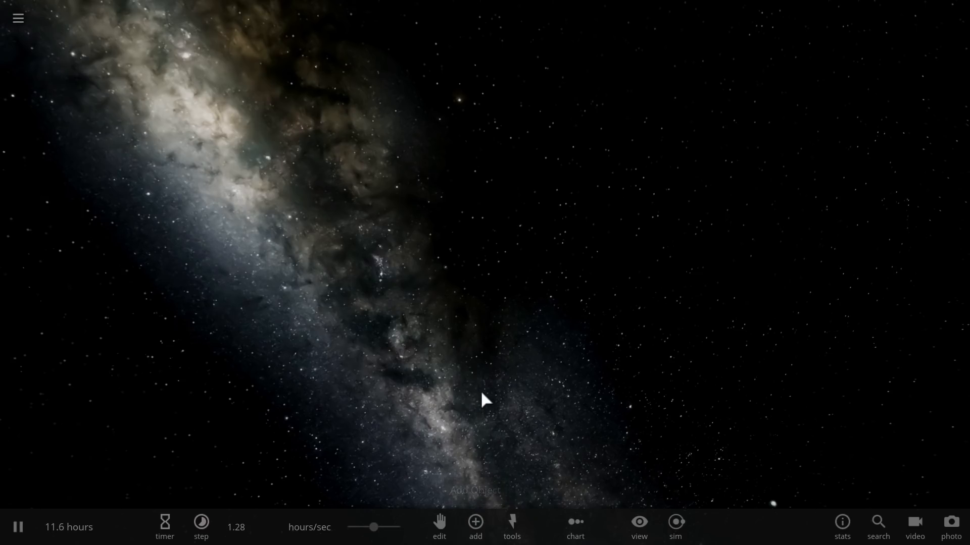
mouse_move(479, 462)
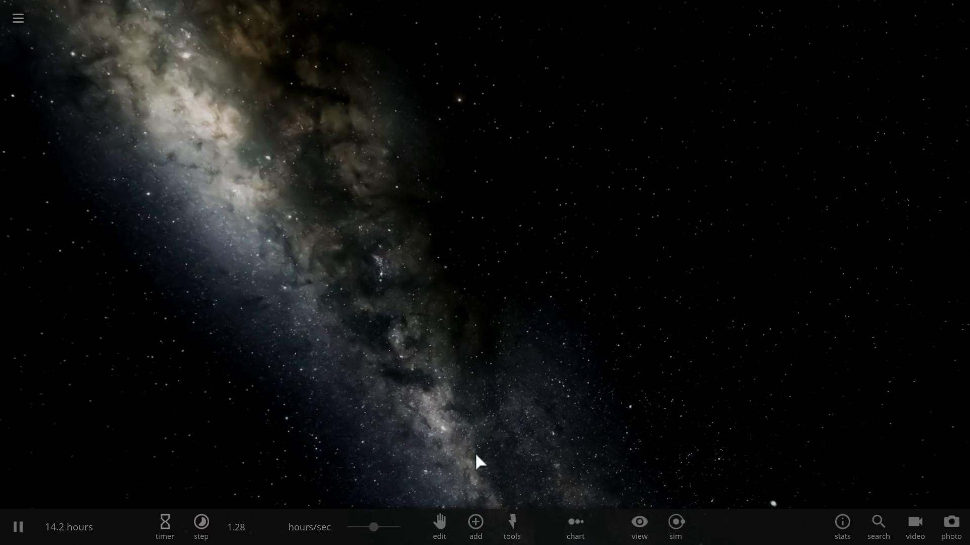
left_click(475, 525)
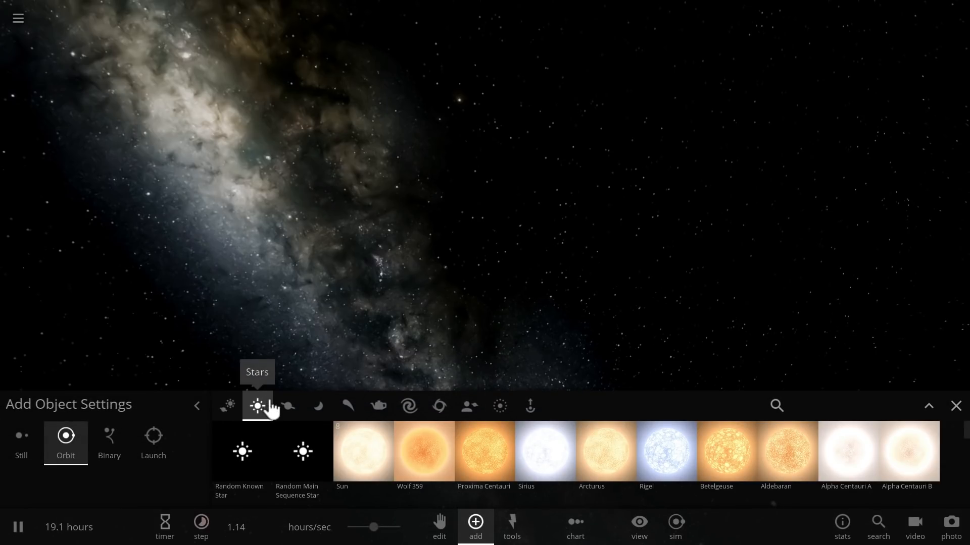
mouse_move(856, 462)
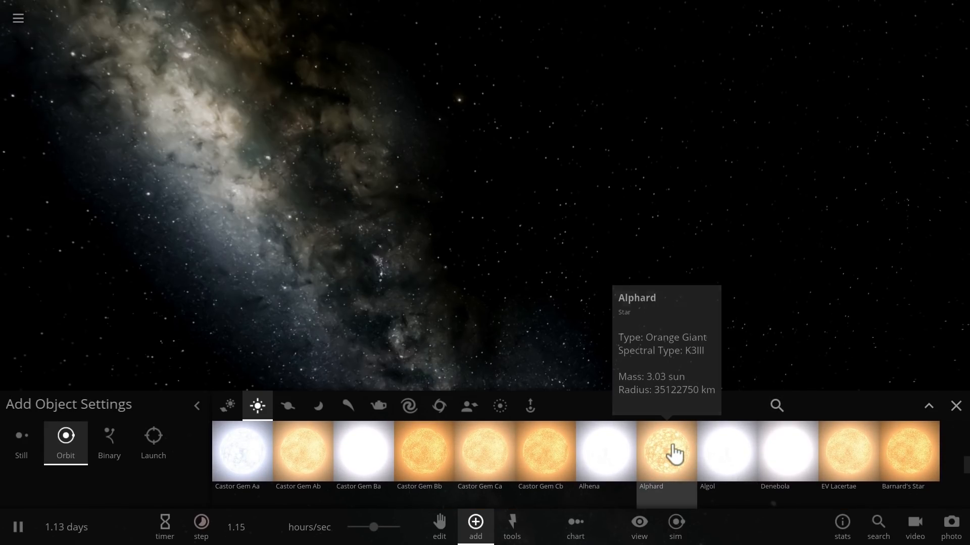
mouse_move(871, 419)
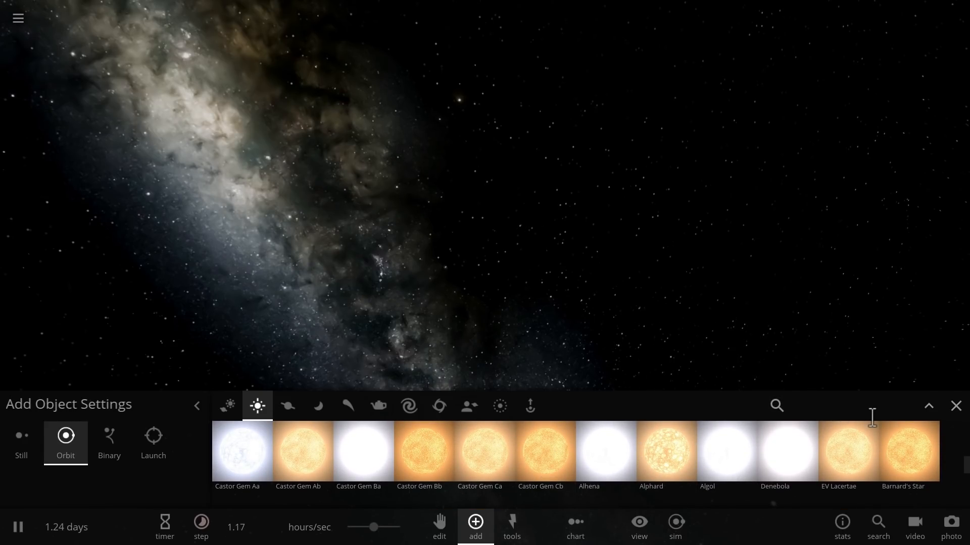
type("procy")
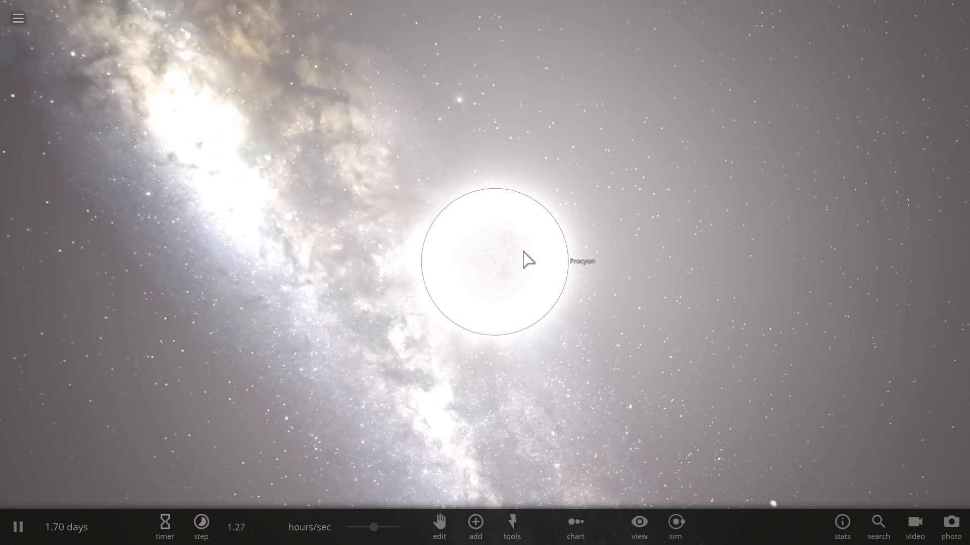
- Rename the star Tabby's Star with mass 1.43 suns and radius 1.58 solar radii
left_click(498, 260)
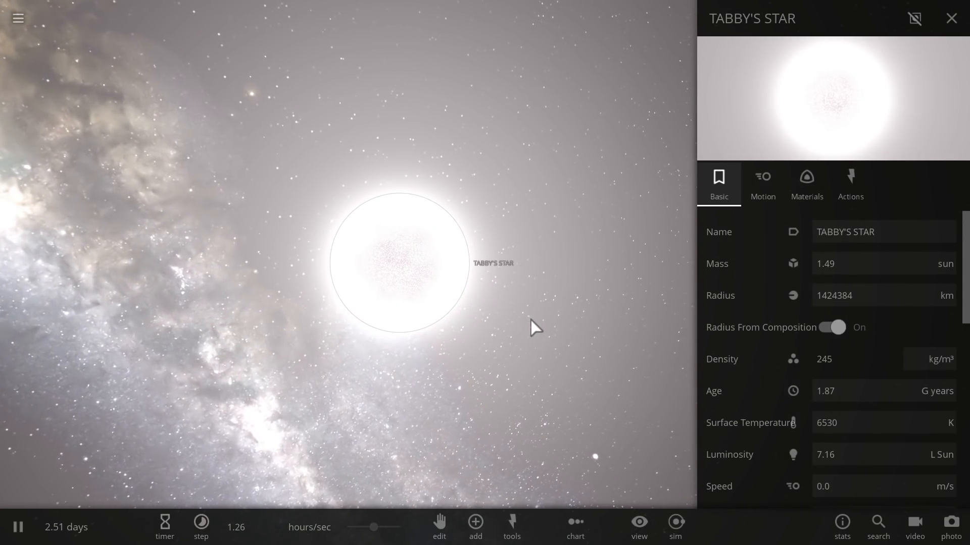
mouse_move(822, 267)
type("1.43")
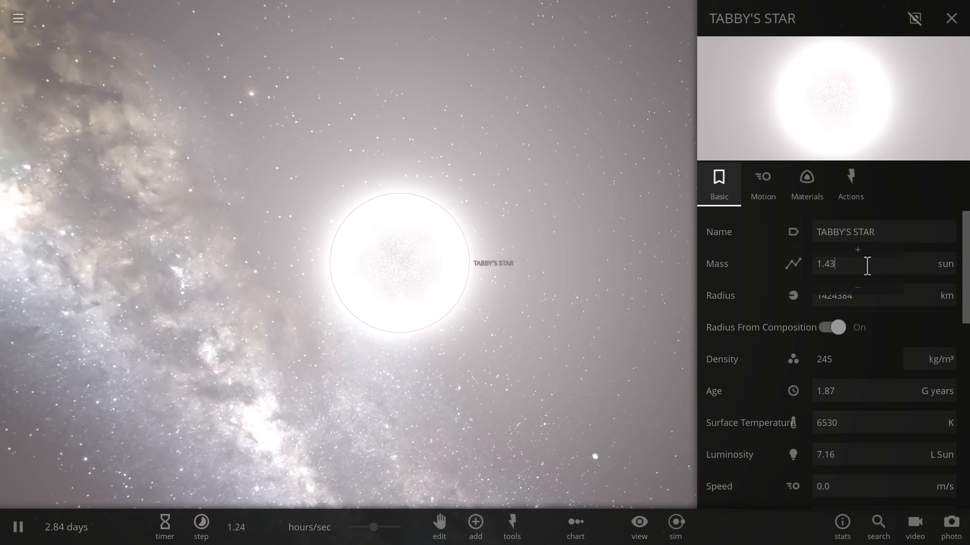
mouse_move(507, 273)
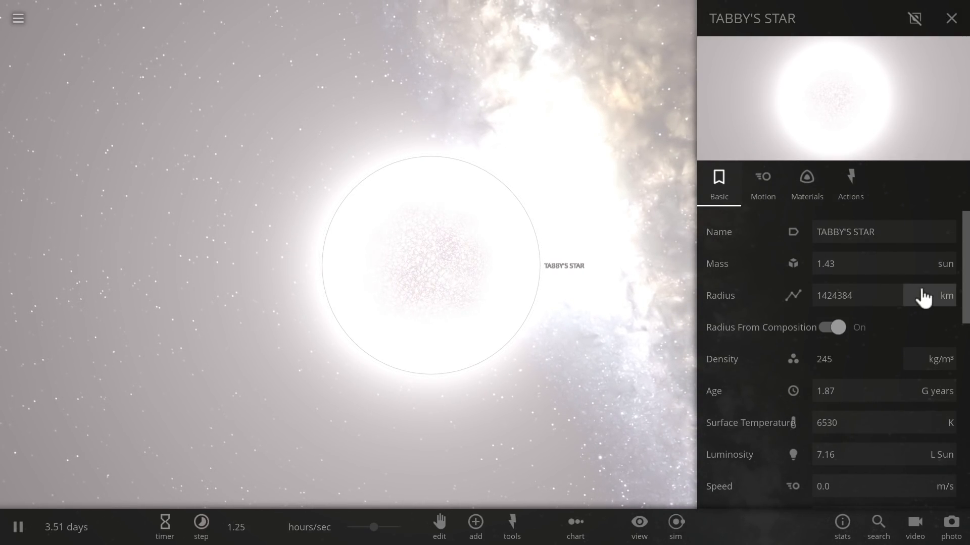
left_click(940, 295)
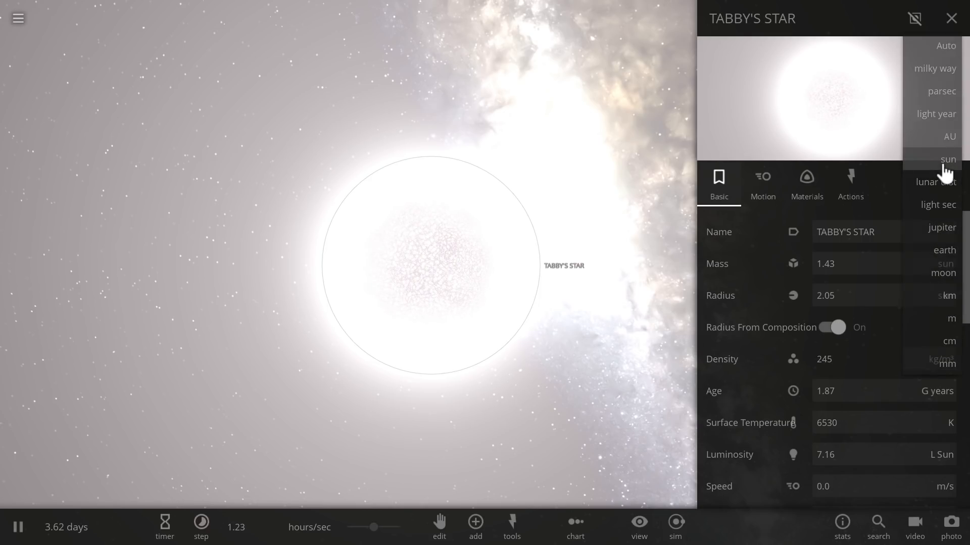
left_click(948, 159)
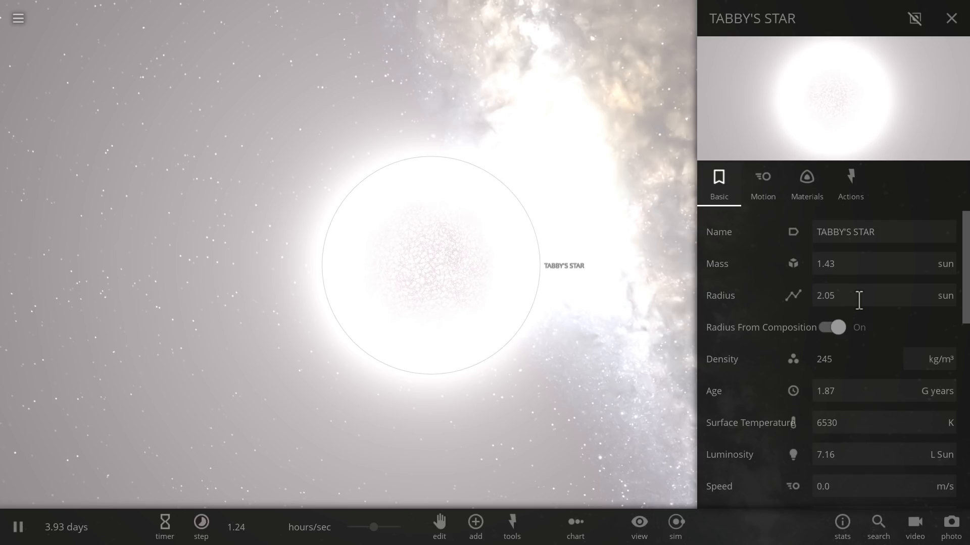
left_click(831, 328)
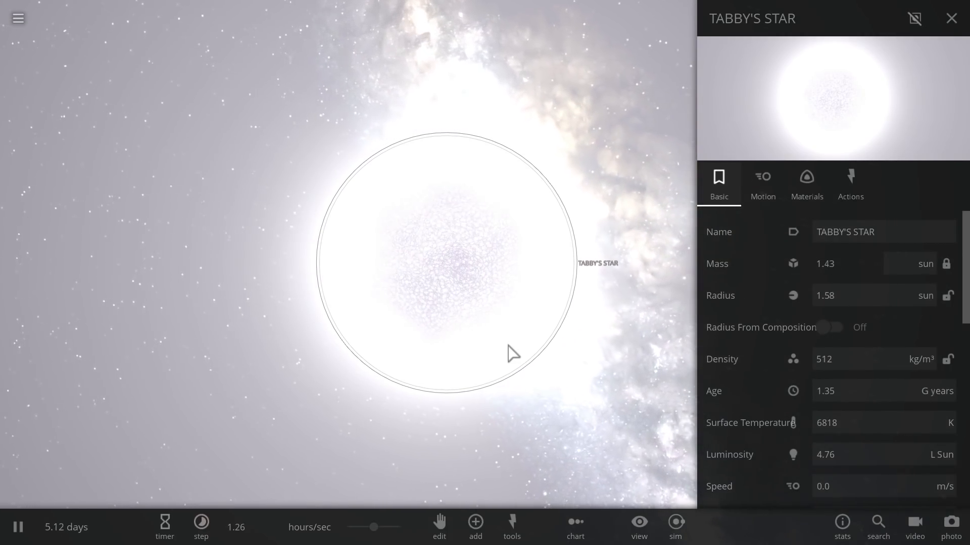
mouse_move(510, 229)
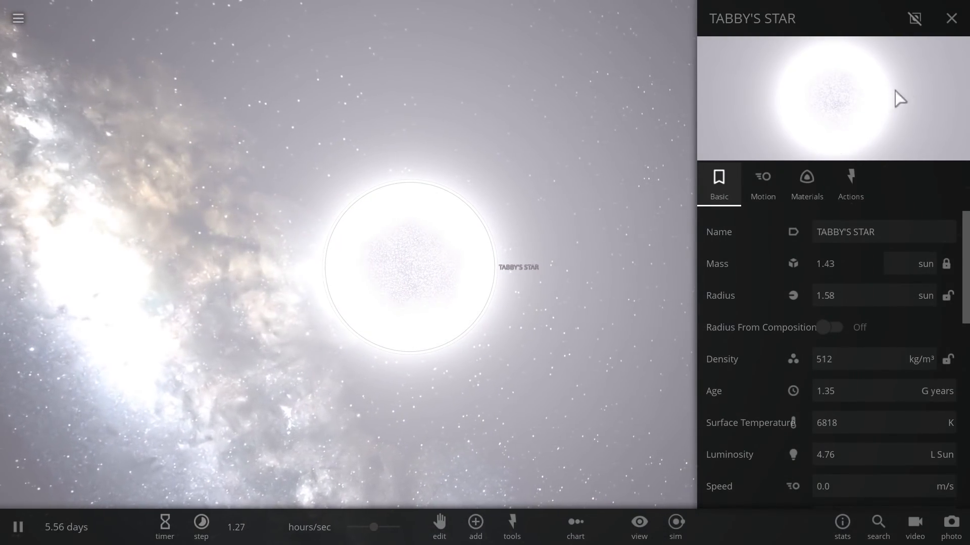
- Close the star's properties and place an Alien Megastructure beside Tabby's Star
left_click(951, 19)
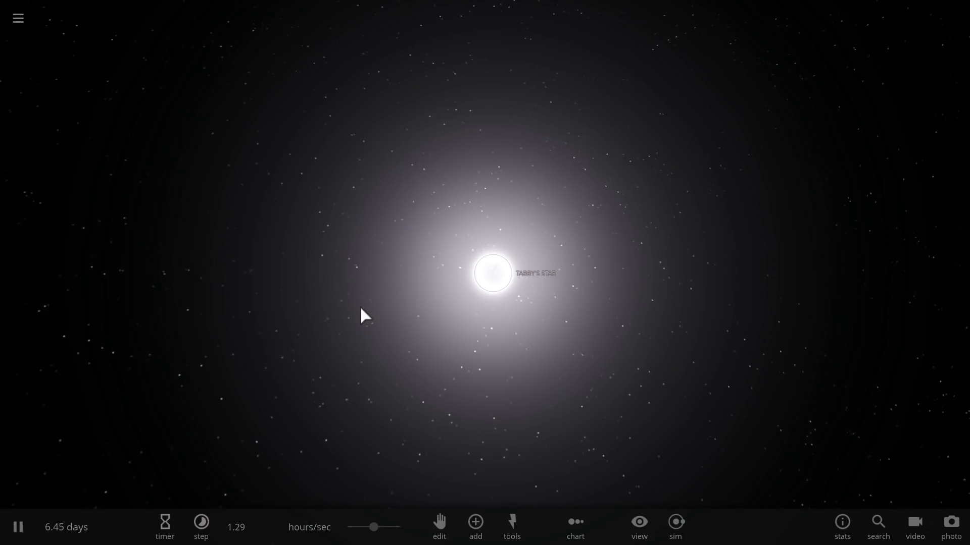
left_click(17, 526)
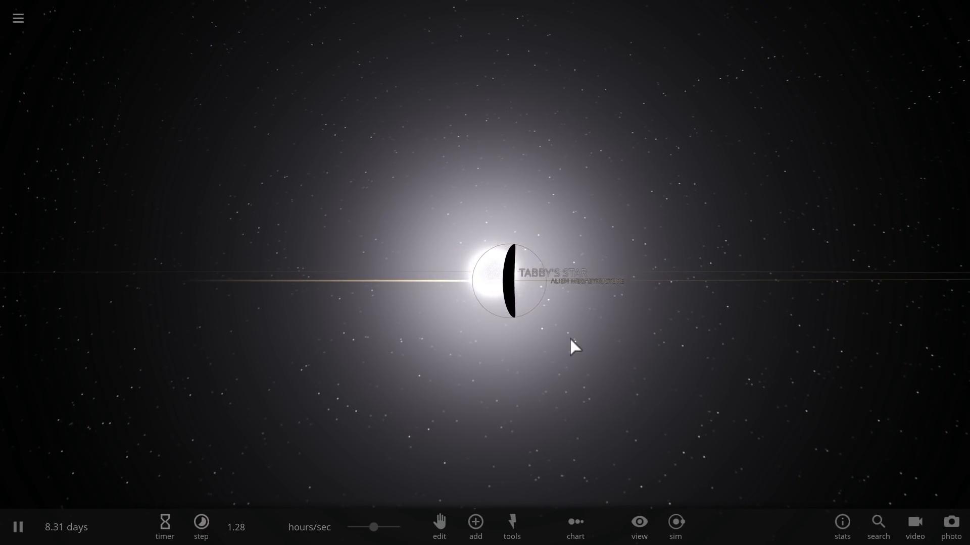
- View the megastructure's details, then focus and zoom on Tabby's Star as the megastructure transits
left_click(512, 278)
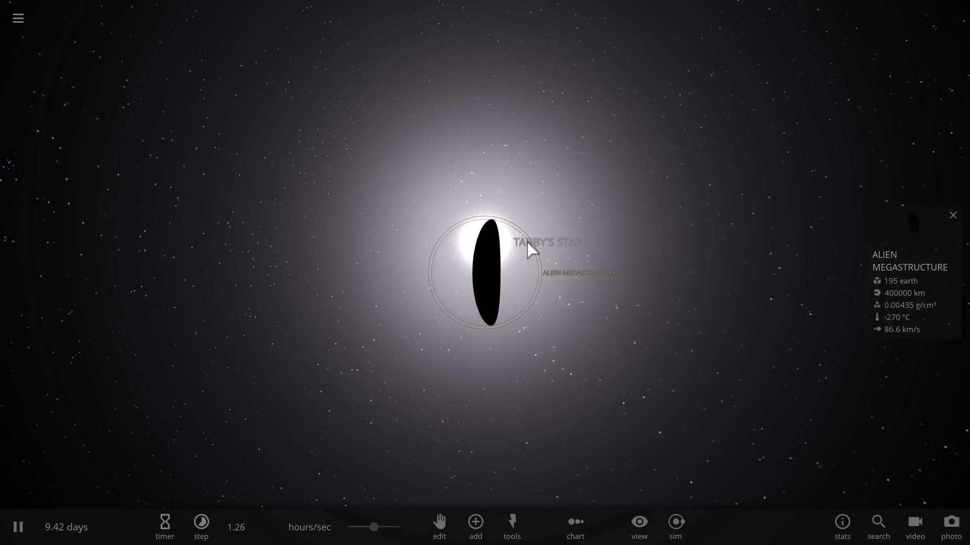
mouse_move(518, 275)
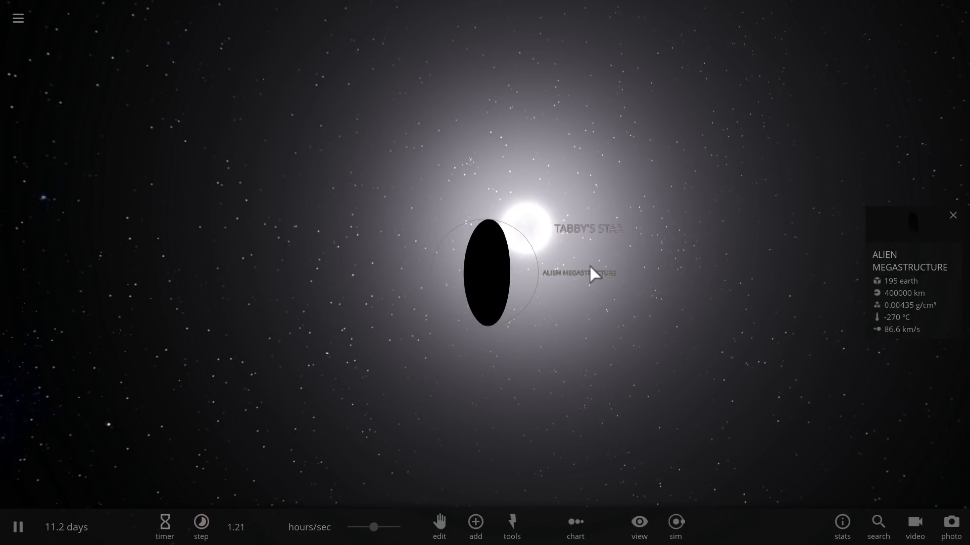
left_click(952, 214)
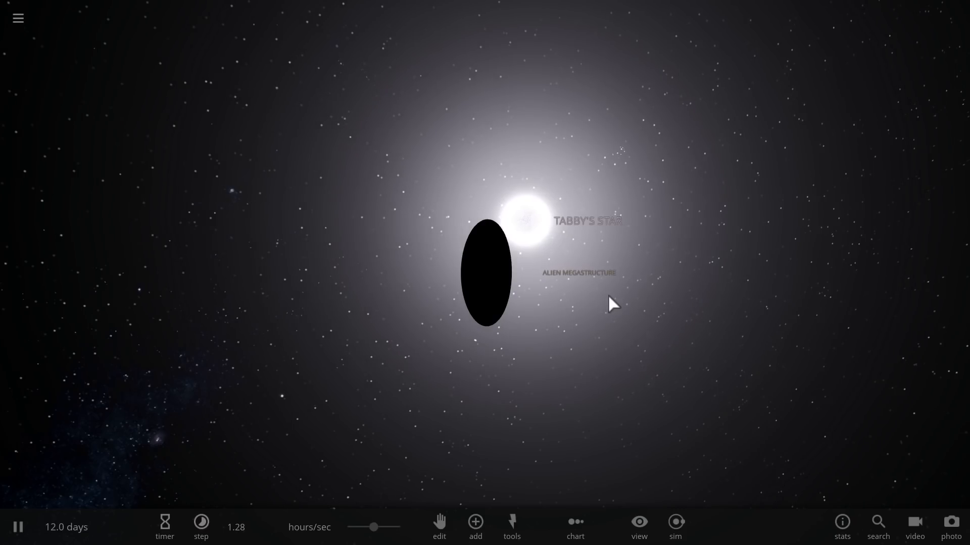
left_click(519, 220)
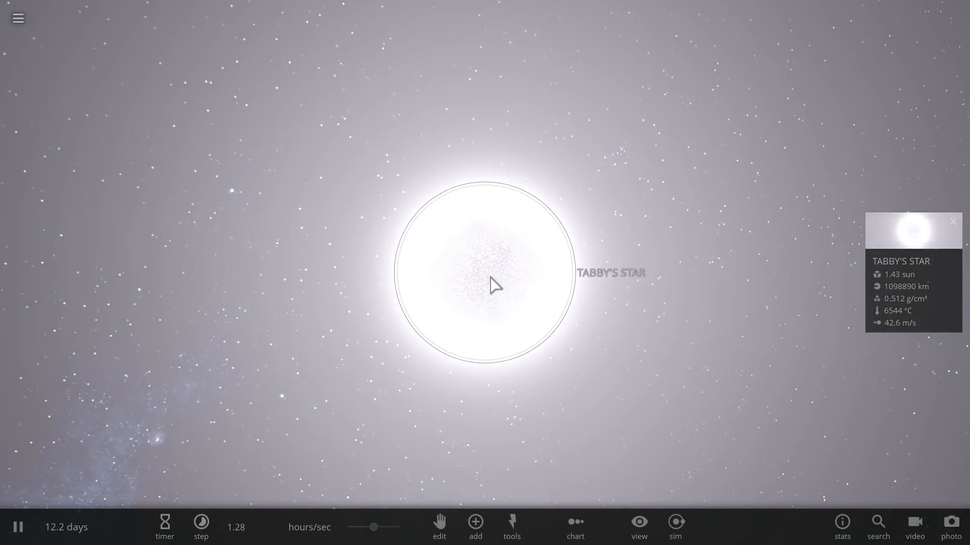
scroll("down", 3)
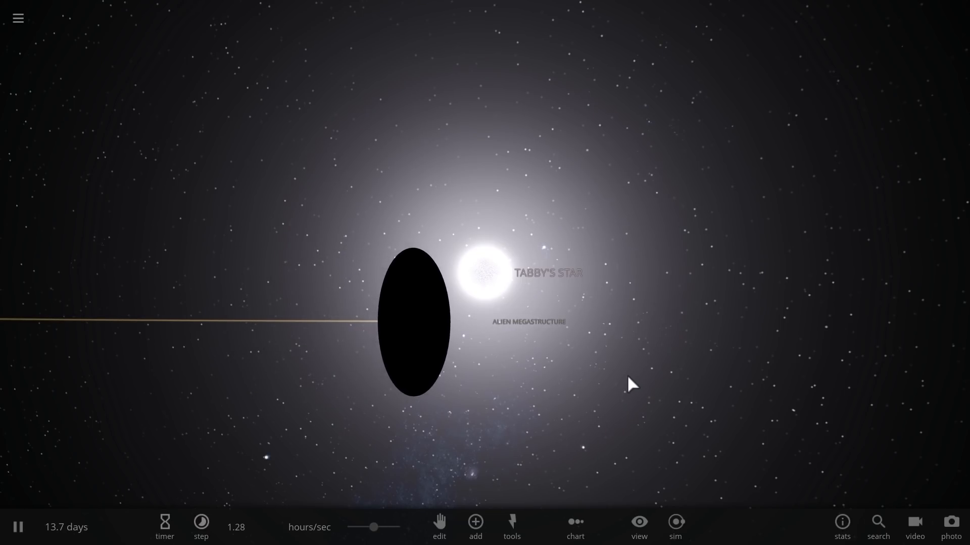
- Select the alien megastructure, then select Tabby's Star as the dust ring's target
left_click(413, 321)
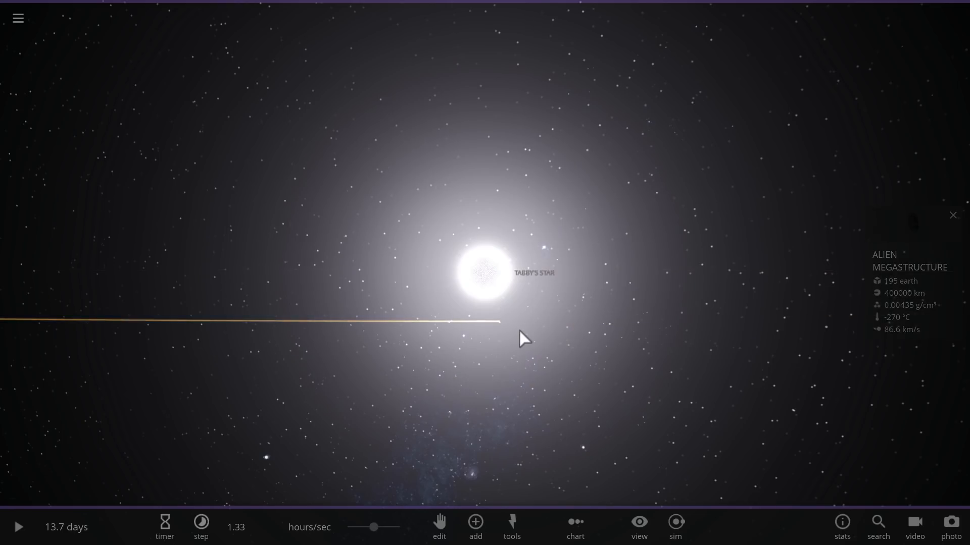
left_click(485, 275)
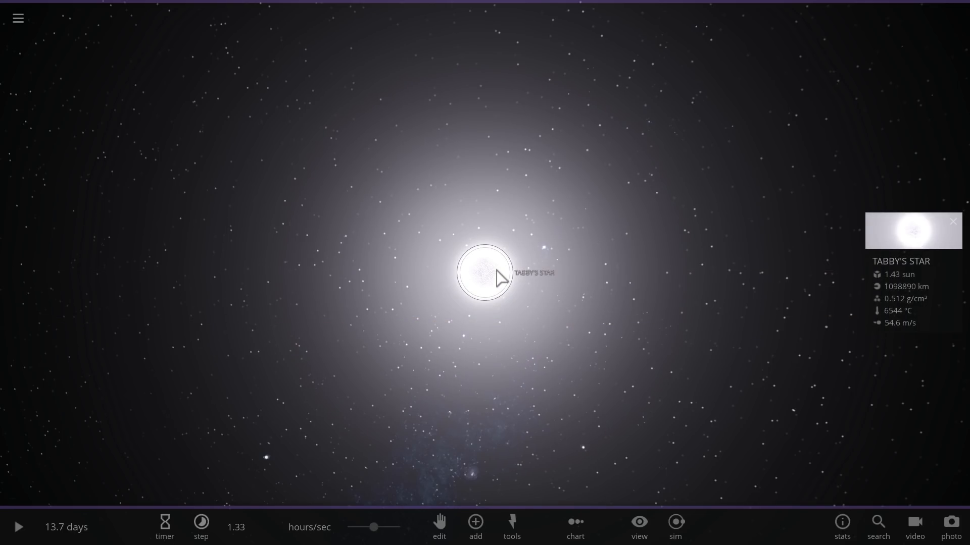
mouse_move(476, 459)
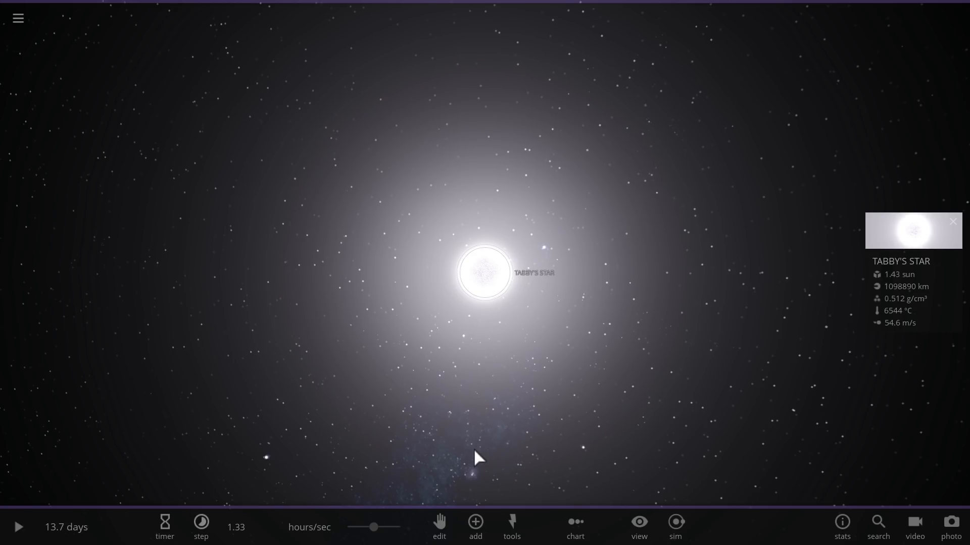
mouse_move(474, 526)
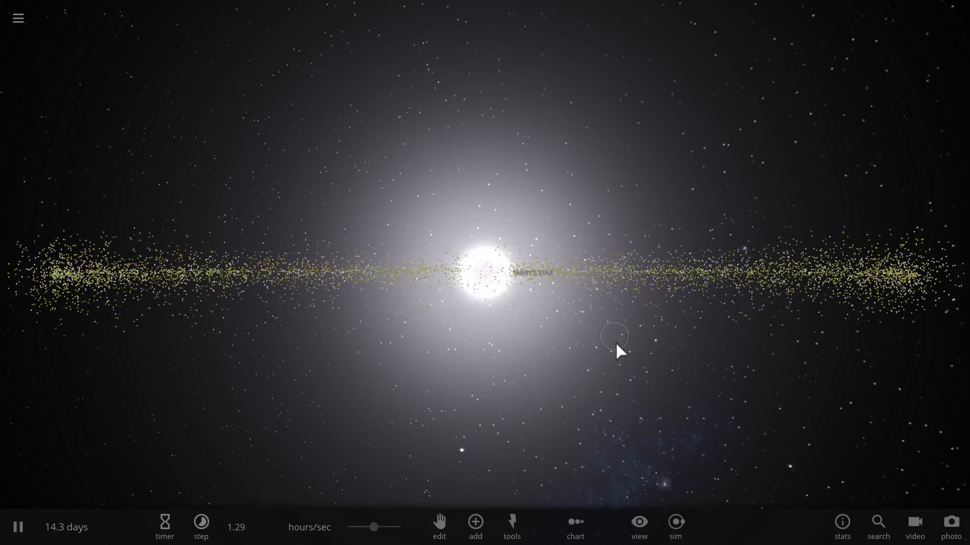
mouse_move(315, 309)
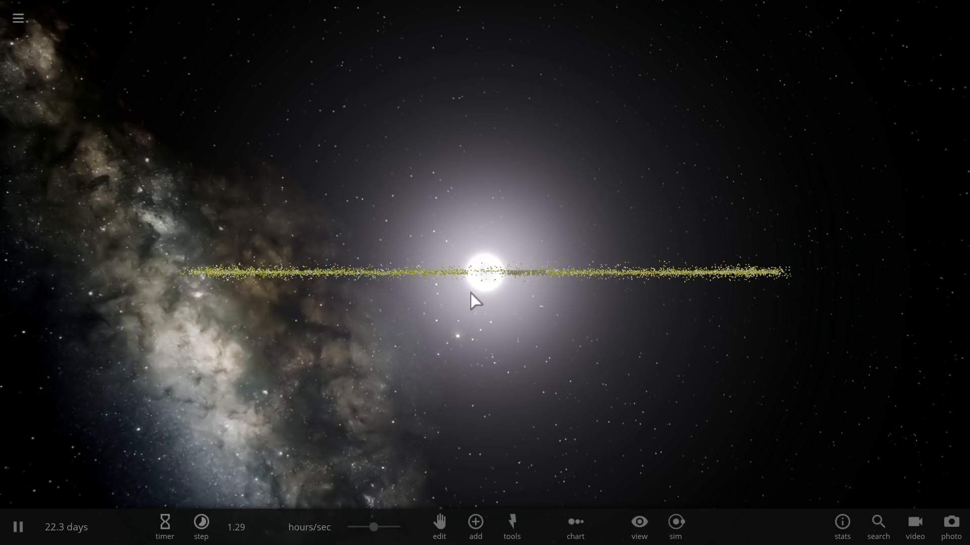
mouse_move(485, 278)
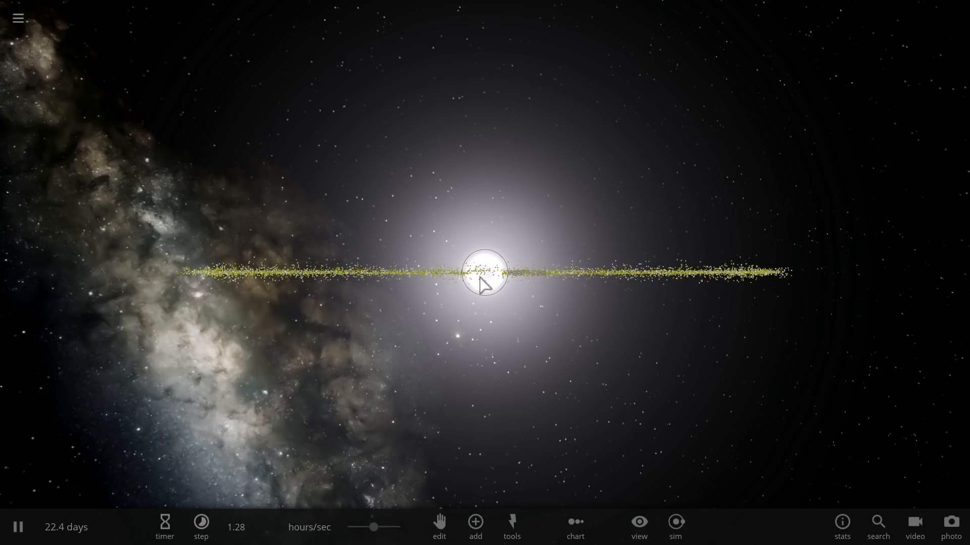
mouse_move(416, 363)
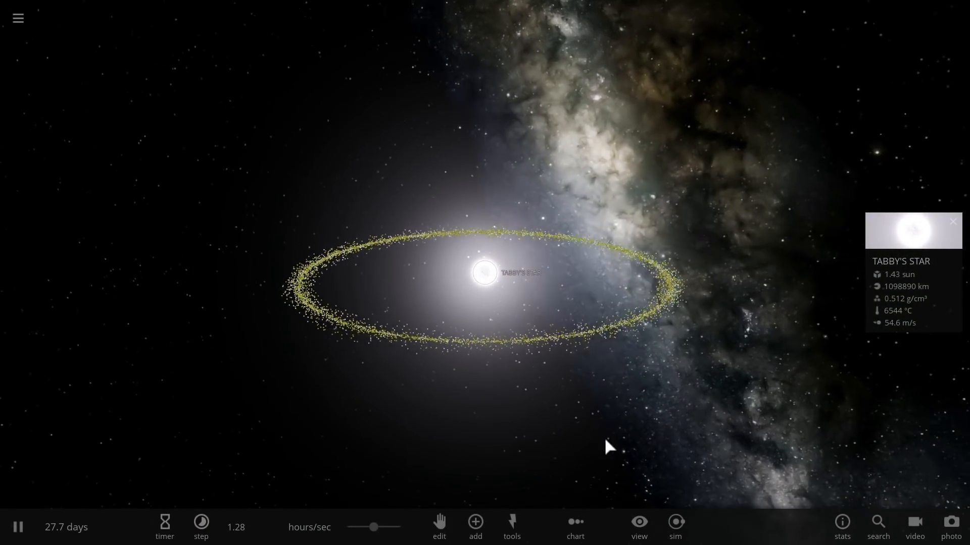
- Place Saturn in orbit around Tabby's Star, dismiss the panels, and select Saturn
left_click(474, 526)
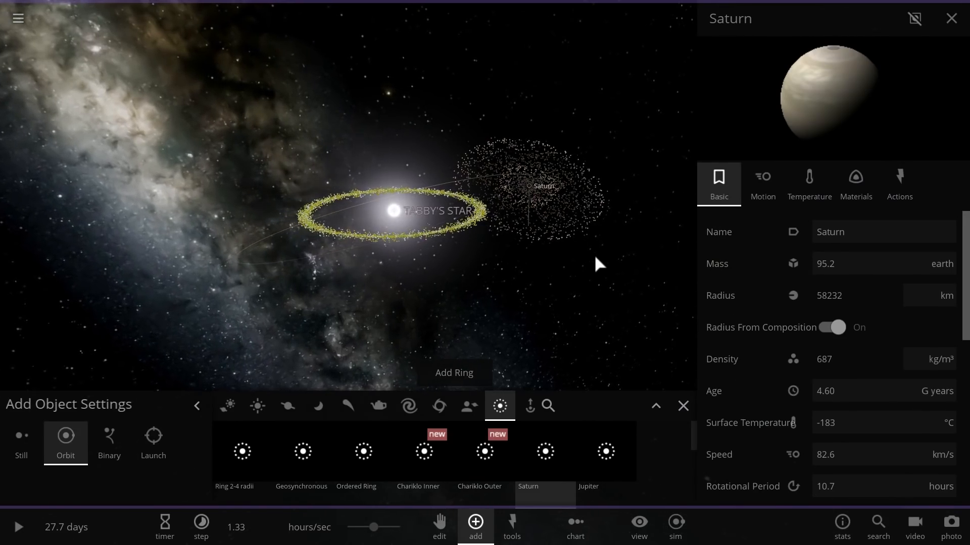
left_click(18, 527)
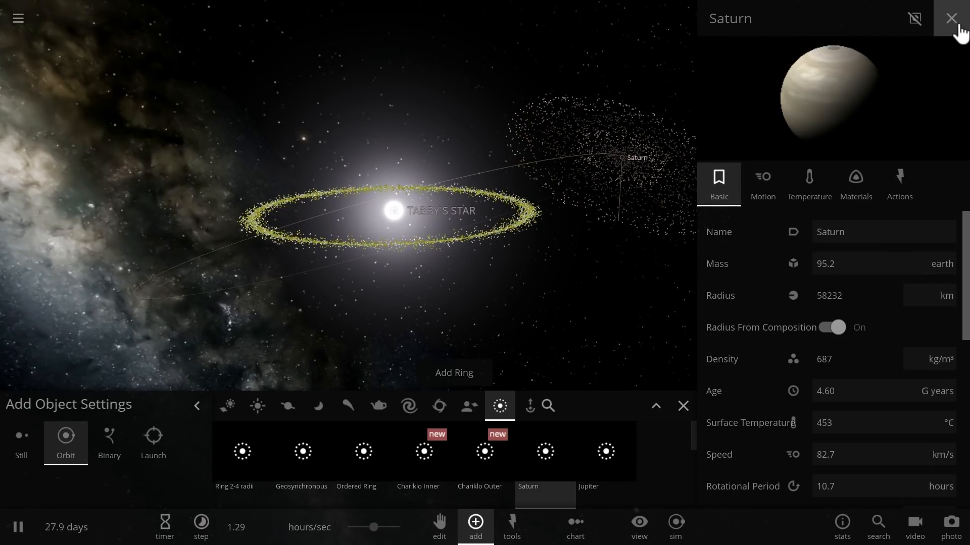
left_click(951, 19)
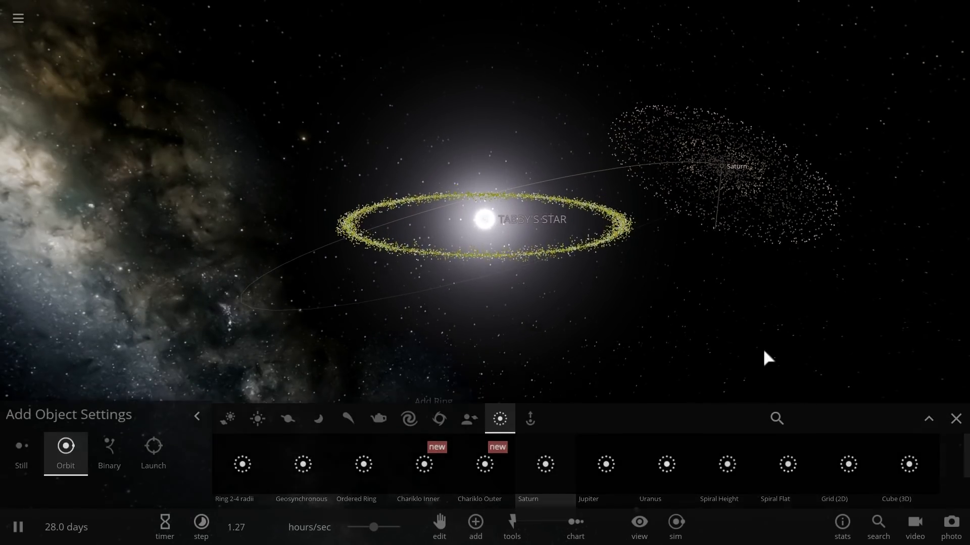
left_click(955, 419)
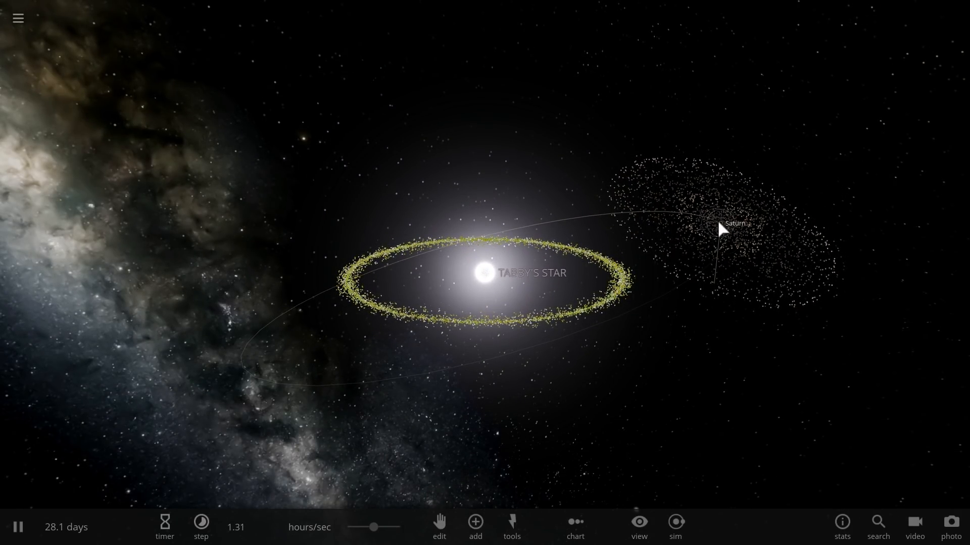
left_click(714, 224)
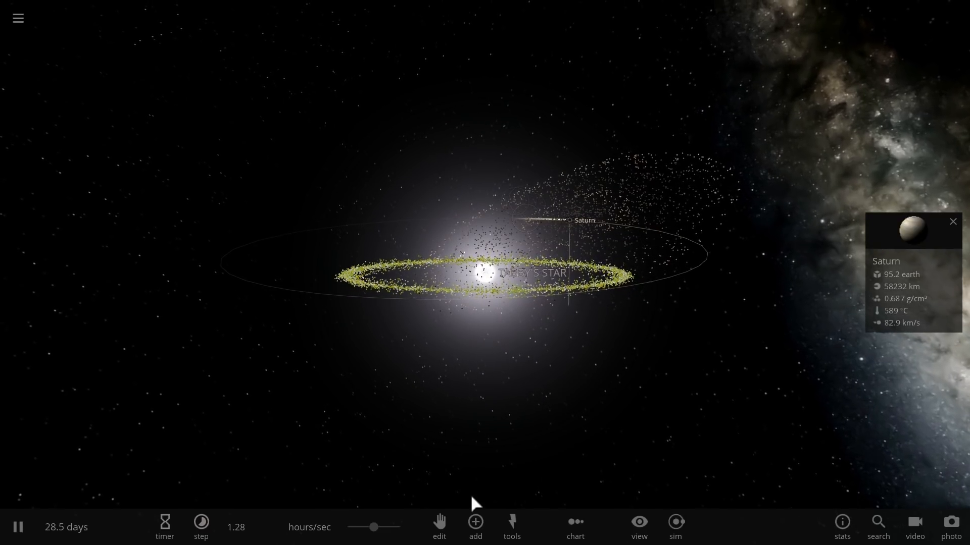
- Raise the time step, pause to inspect the torn dust ring, then resume
left_click(201, 527)
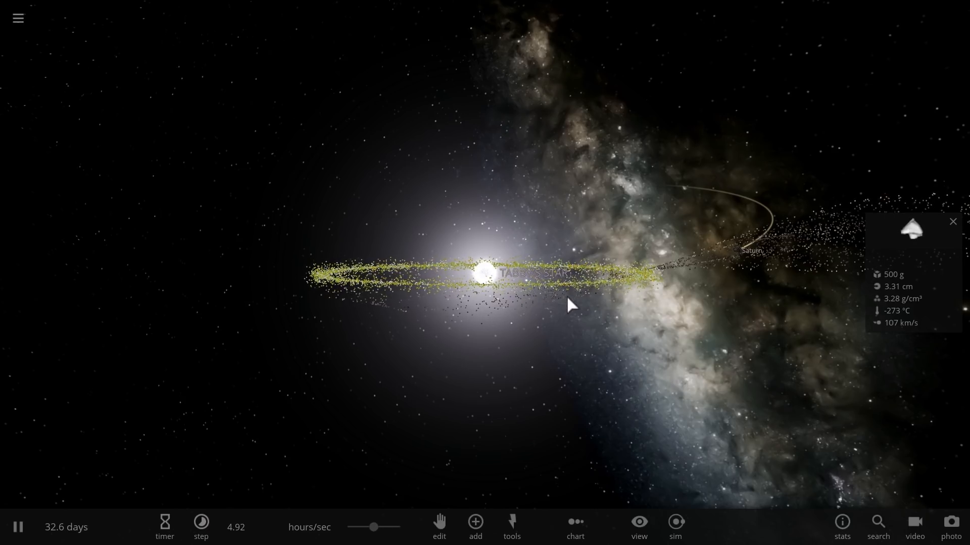
left_click(17, 527)
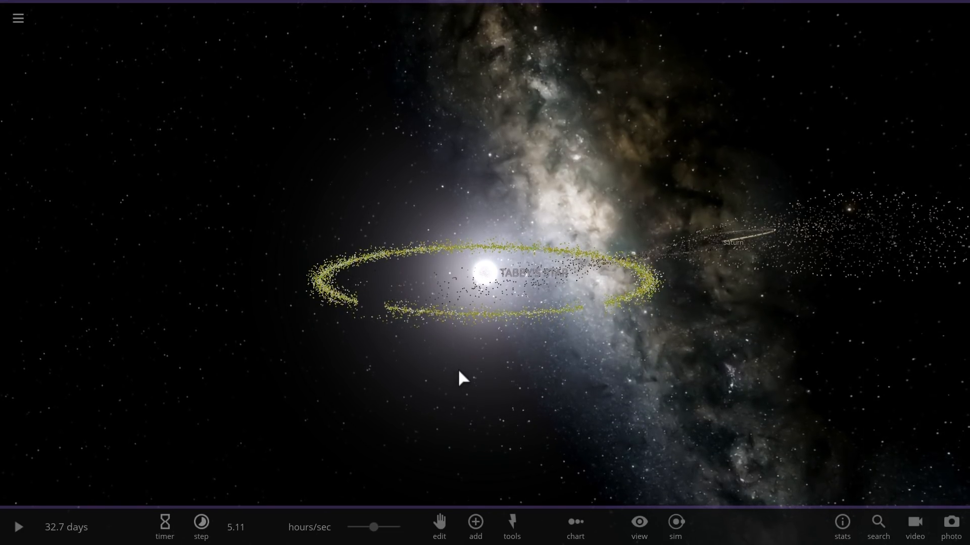
left_click(17, 526)
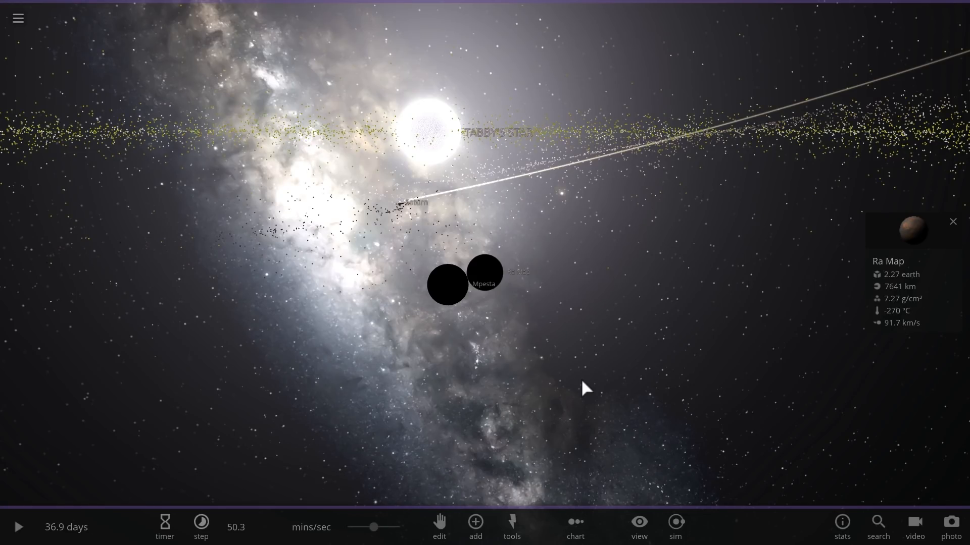
- Resume the simulation and select an orbiting fragment to view its stats
left_click(18, 527)
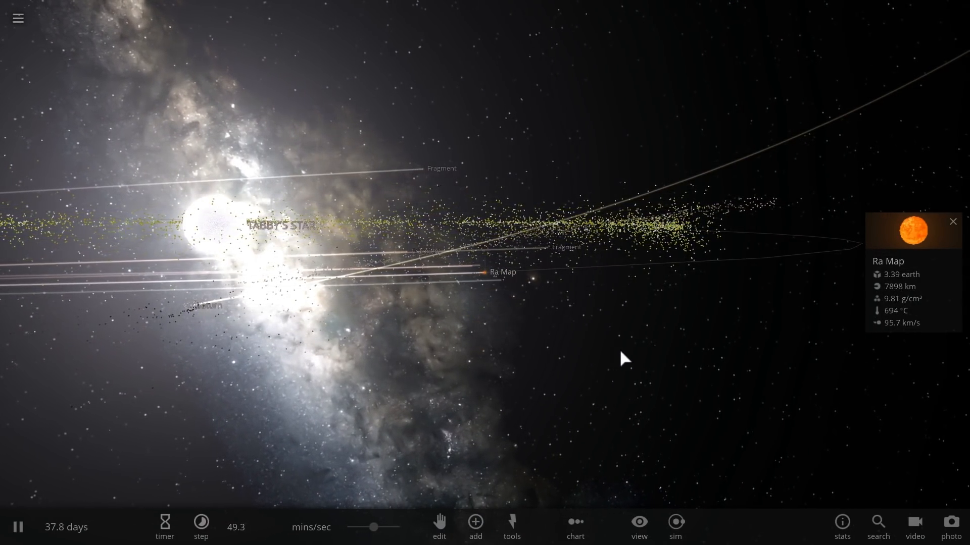
left_click(200, 526)
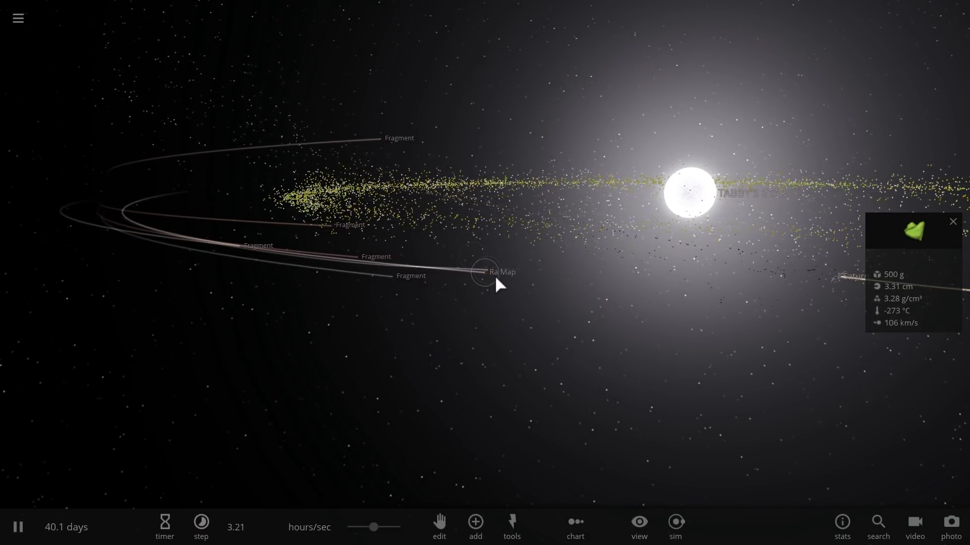
left_click(502, 272)
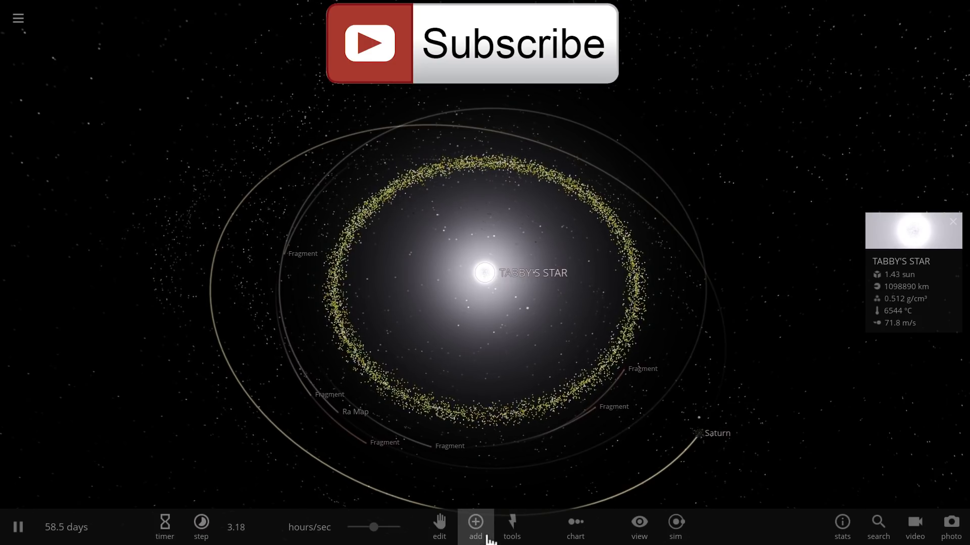
- Choose Explode from the Tools list to show its energy and velocity settings
left_click(511, 527)
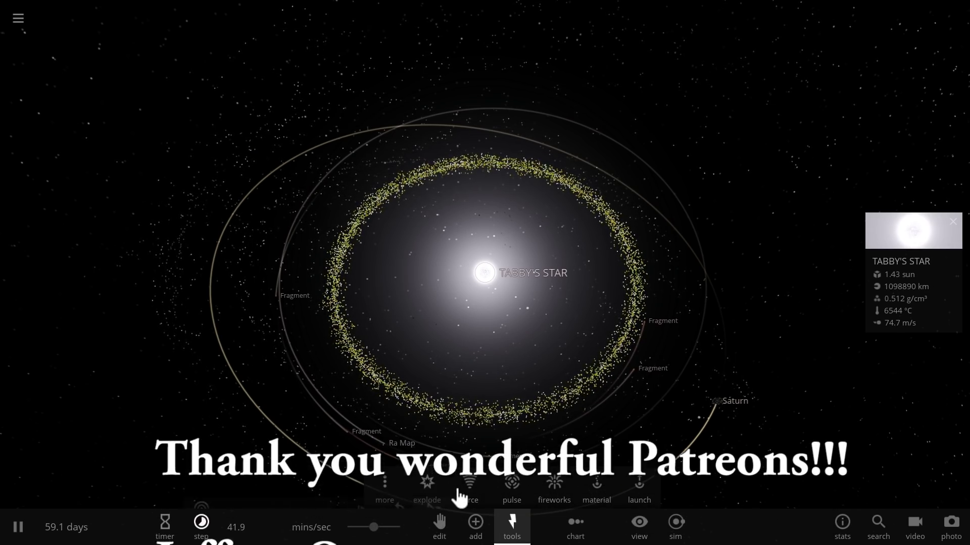
left_click(427, 489)
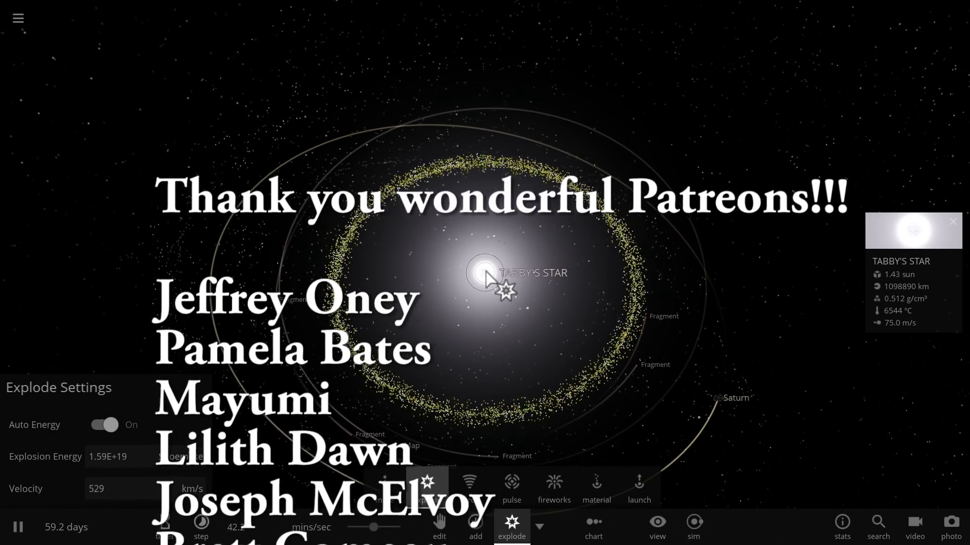